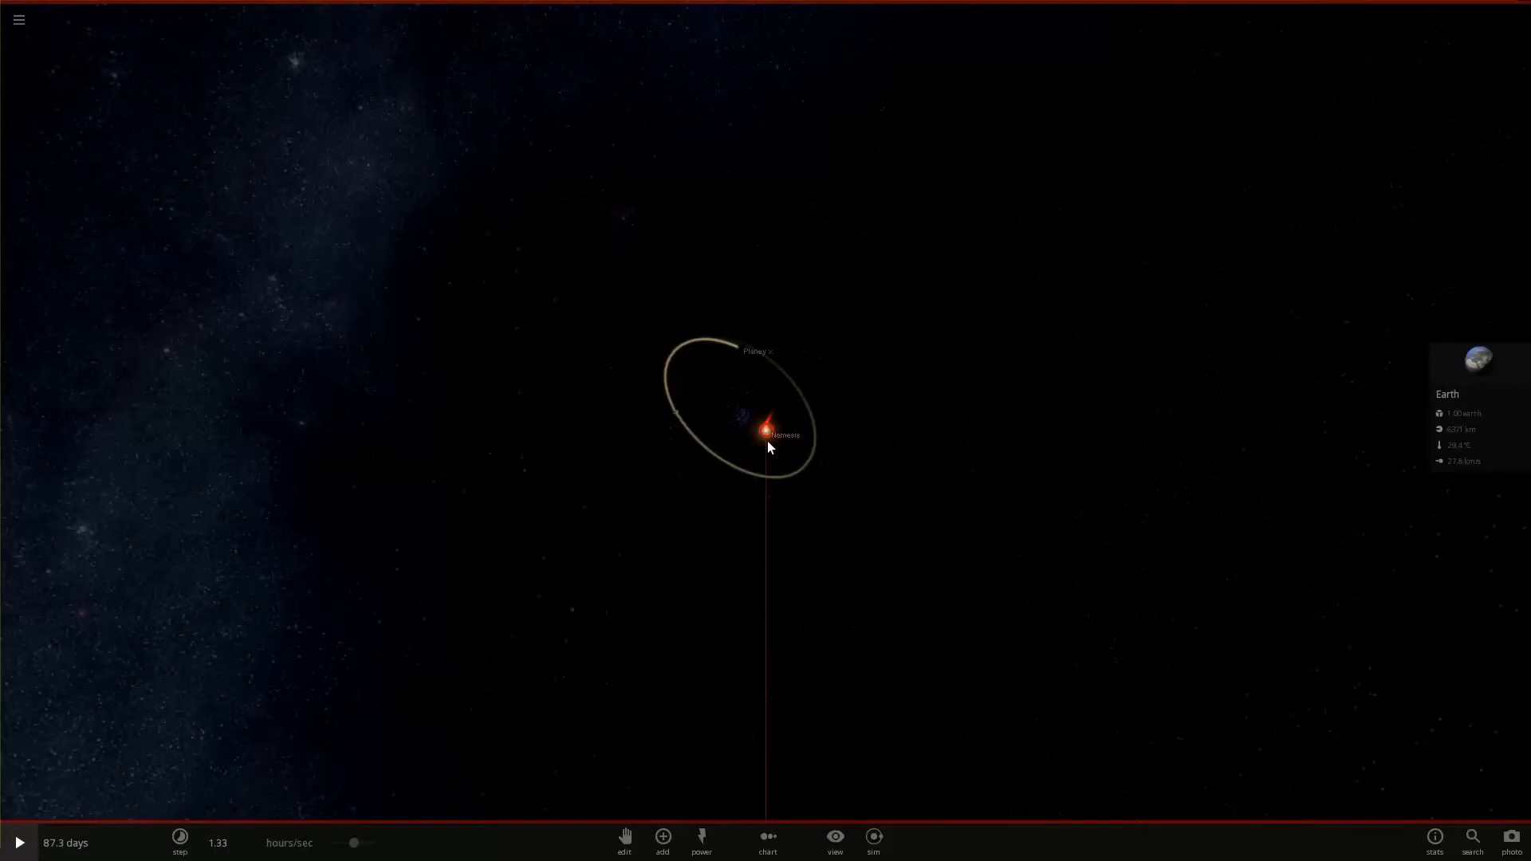
mouse_move(969, 515)
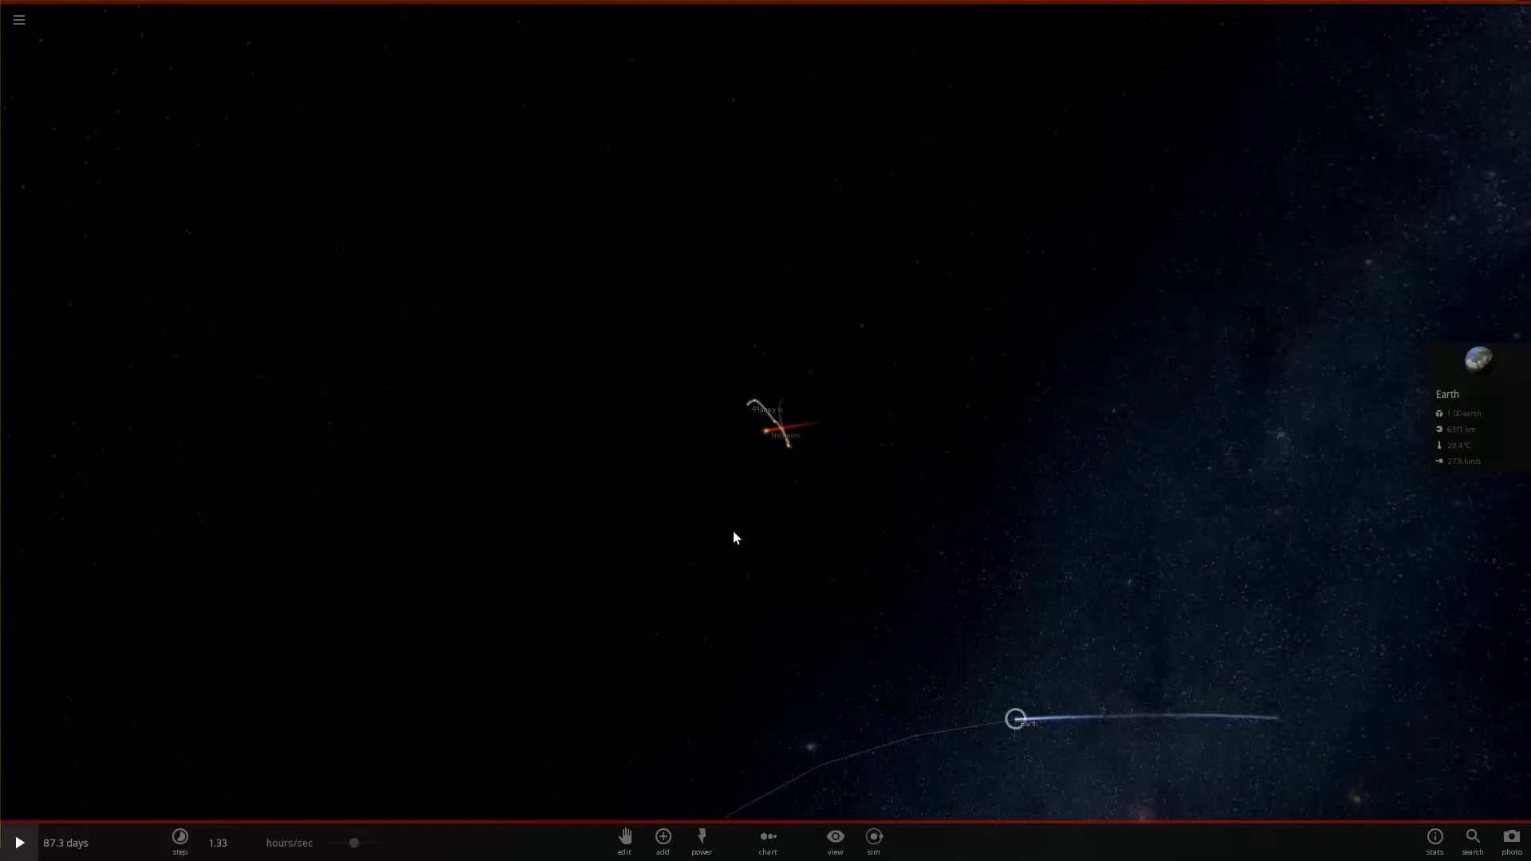
mouse_move(772, 429)
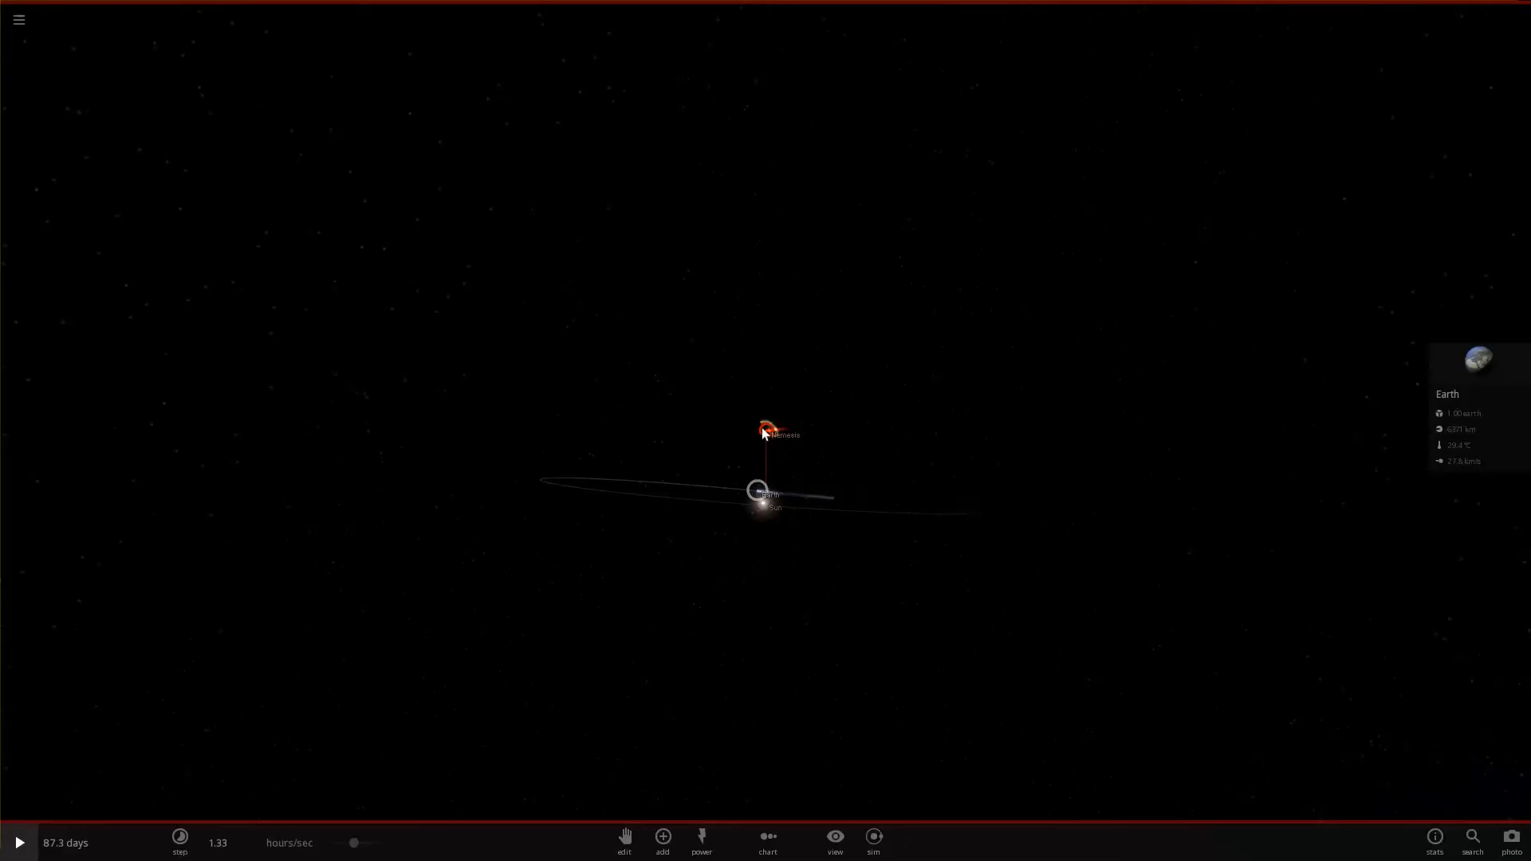
mouse_move(273, 720)
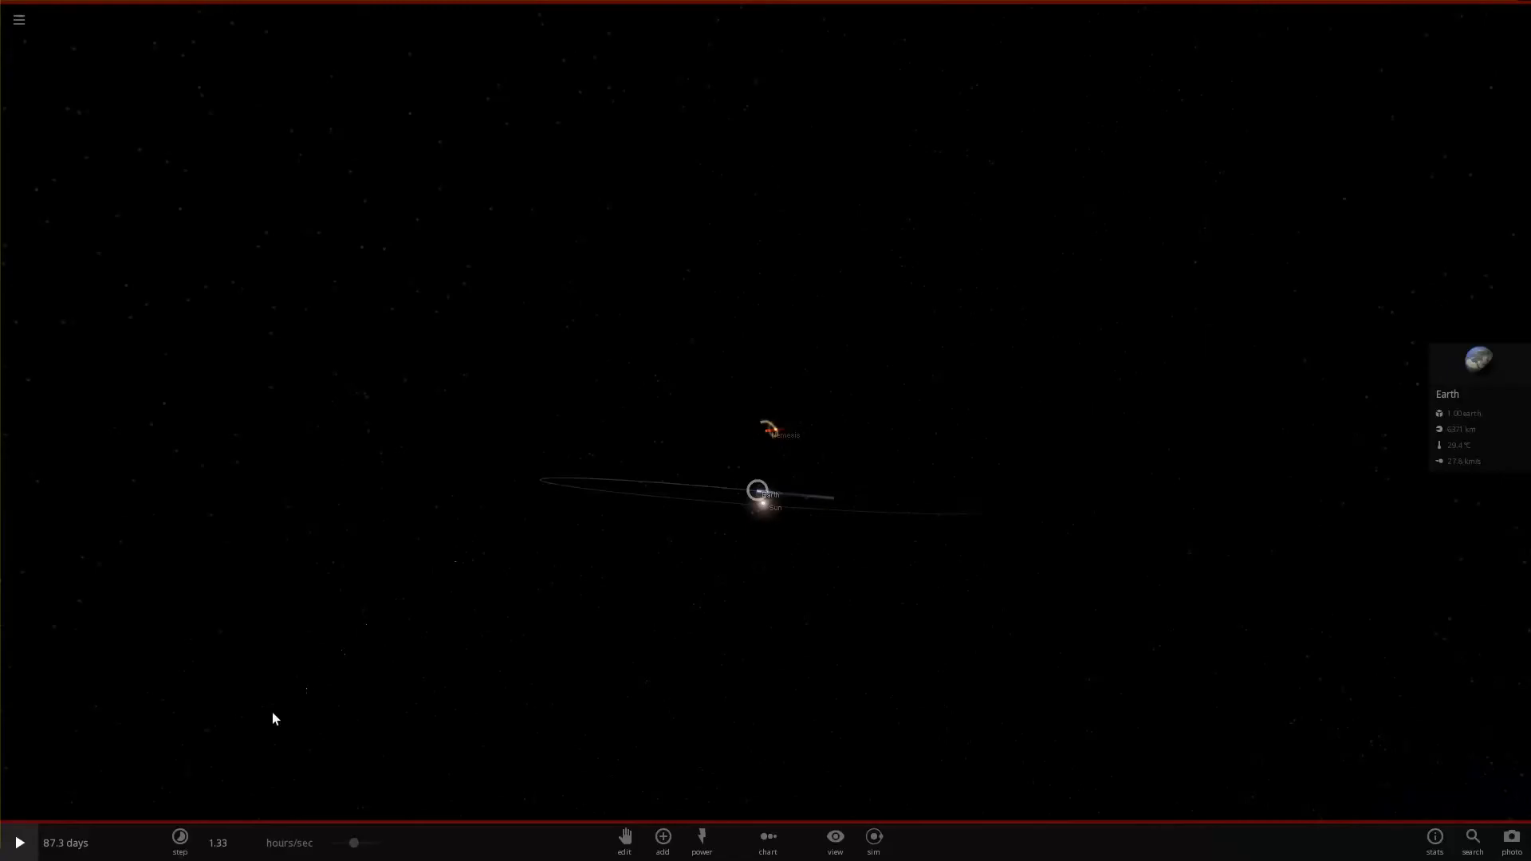
mouse_move(826, 785)
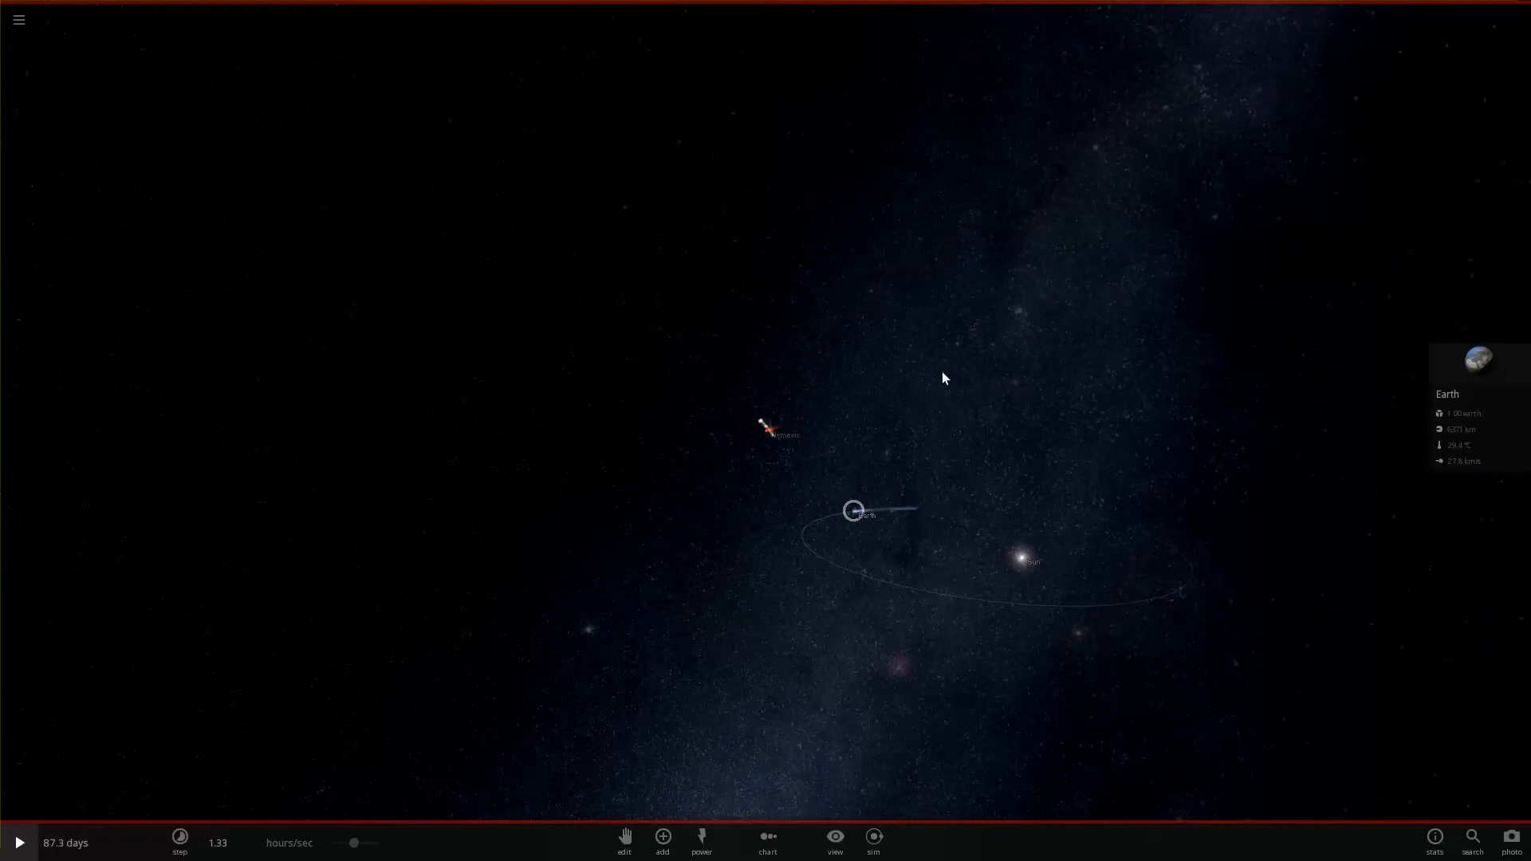
mouse_move(995, 716)
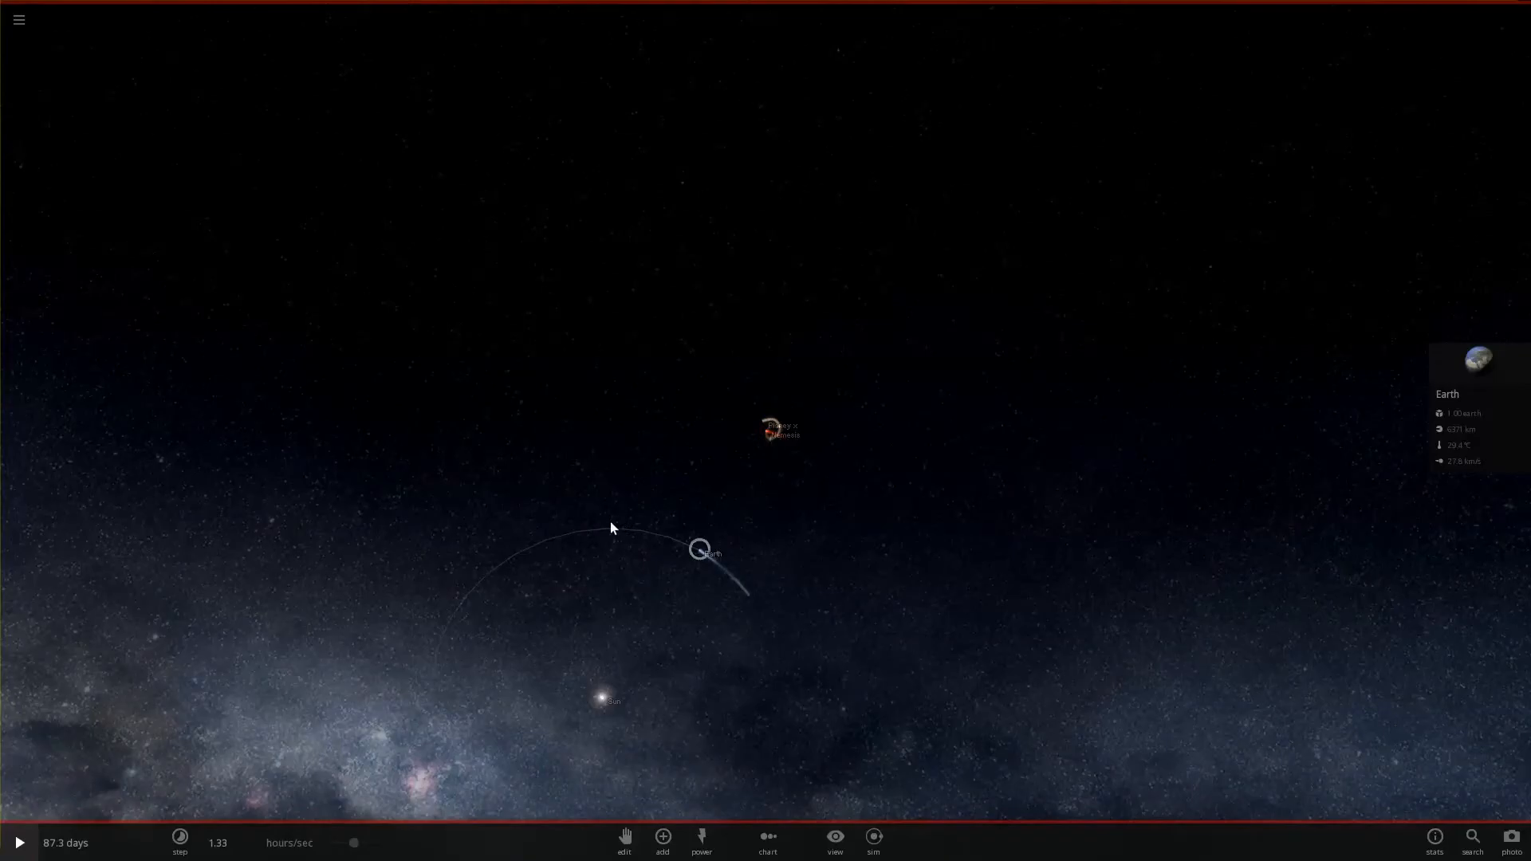
mouse_move(577, 541)
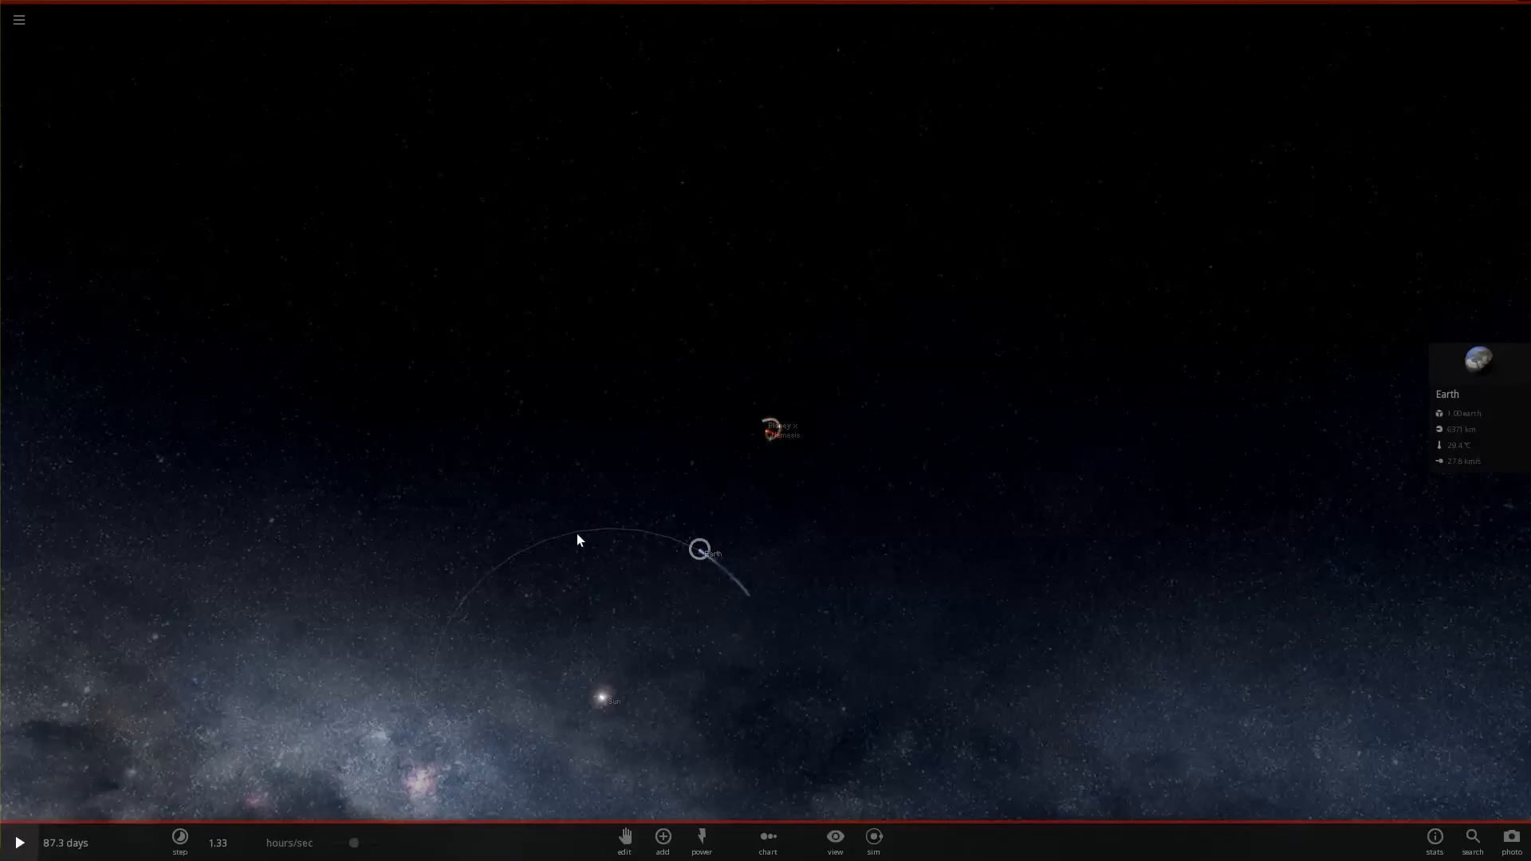
mouse_move(596, 568)
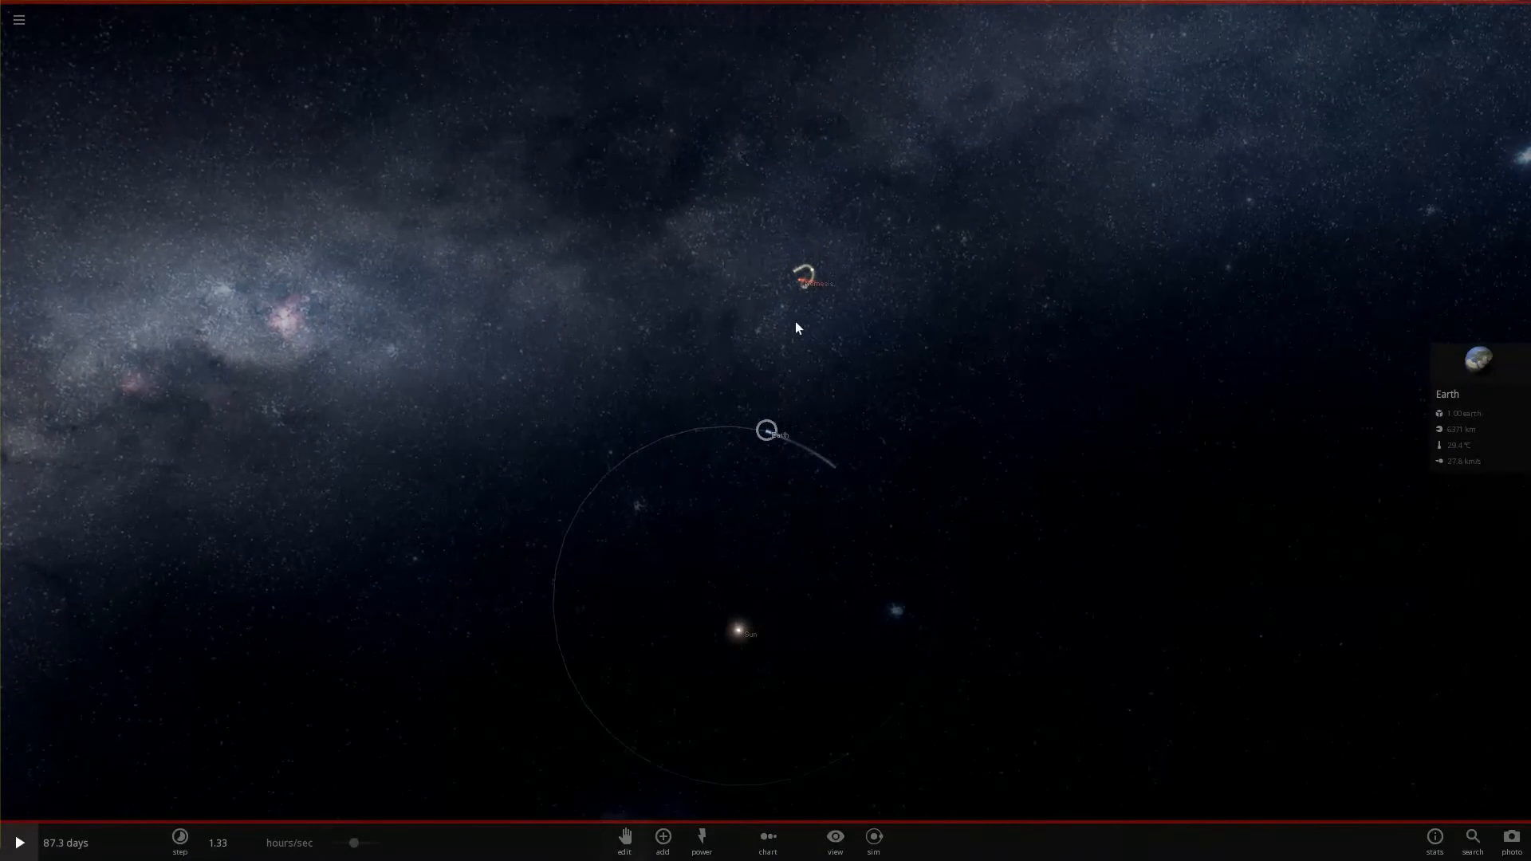
- Resume the paused simulation so it runs past 89 days with Earth in view
left_click(18, 842)
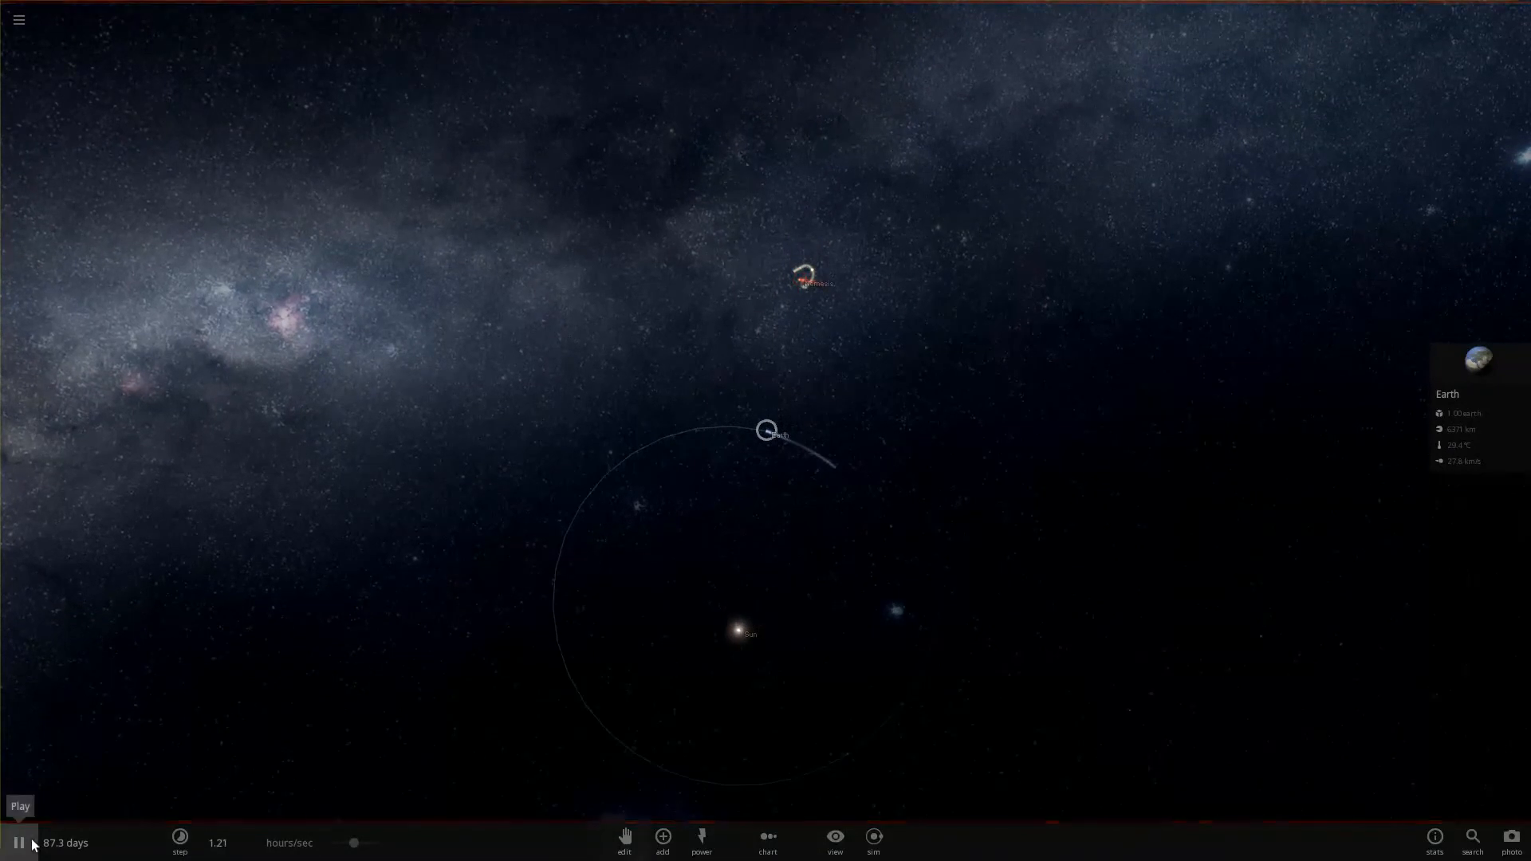
mouse_move(799, 290)
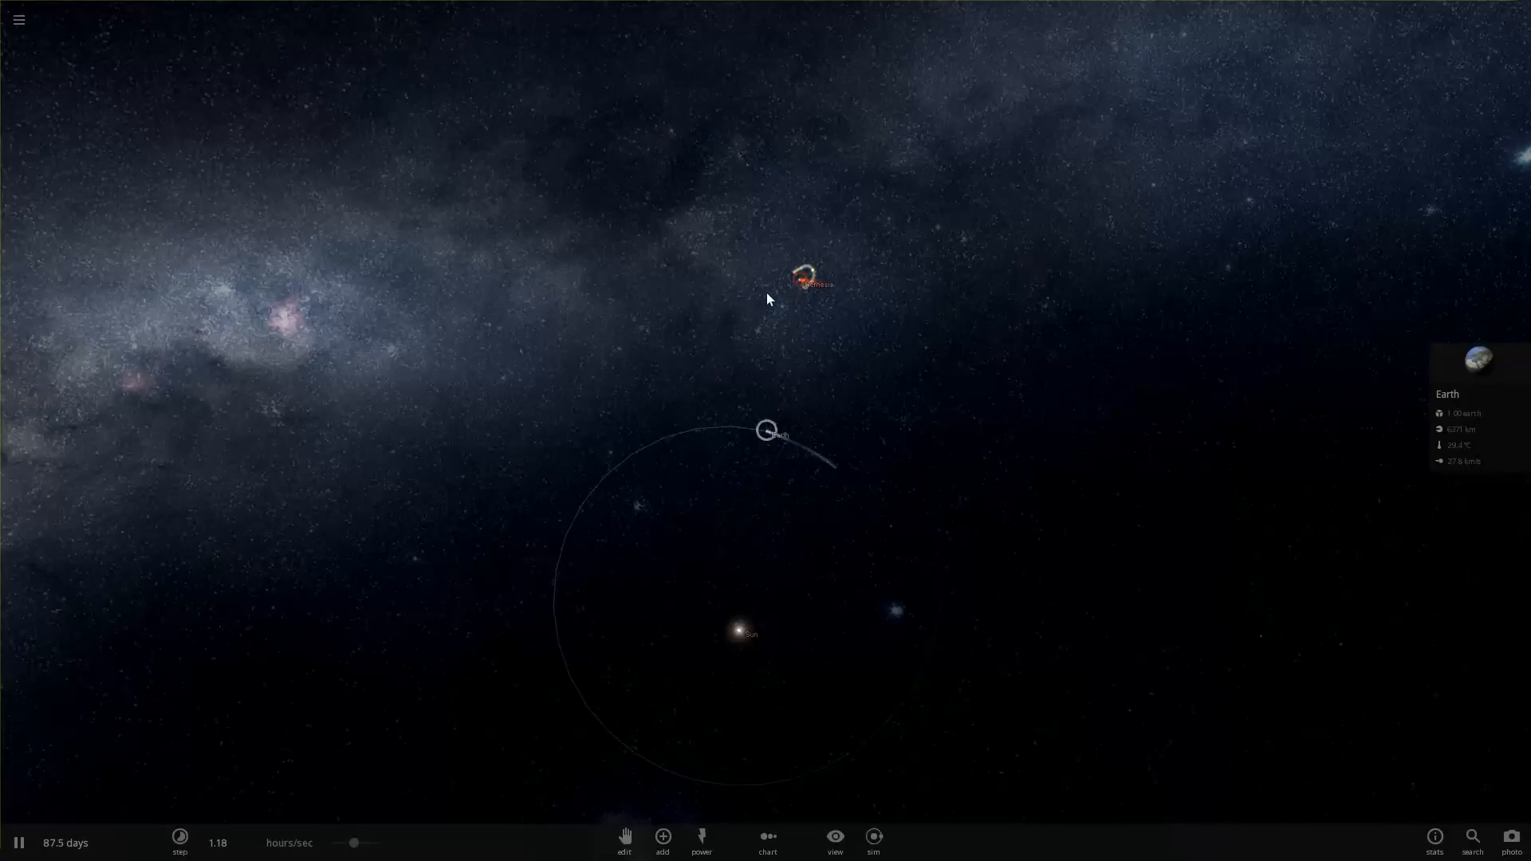
mouse_move(769, 434)
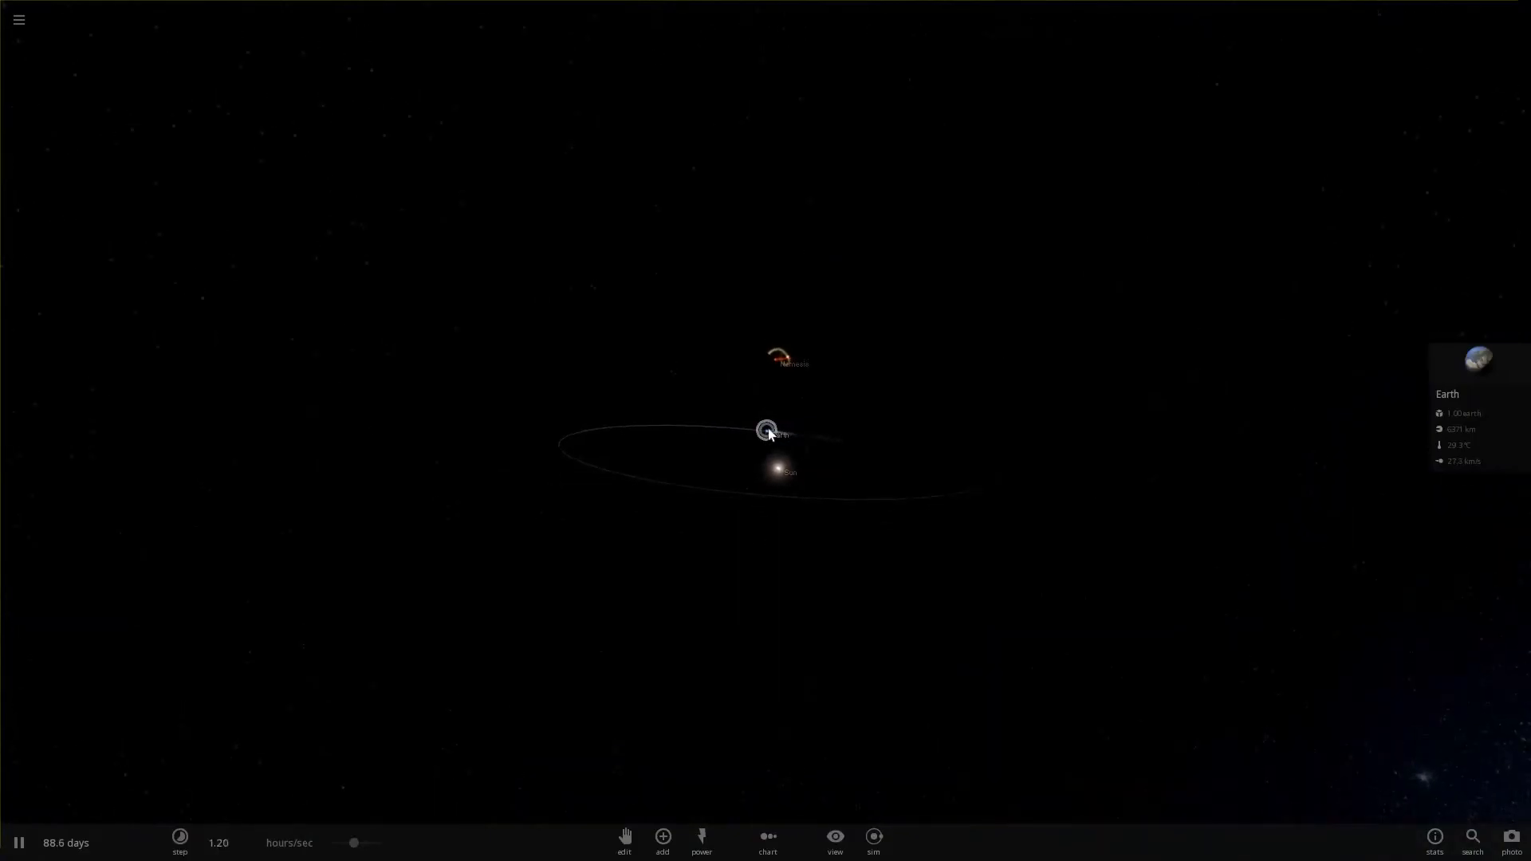
mouse_move(798, 626)
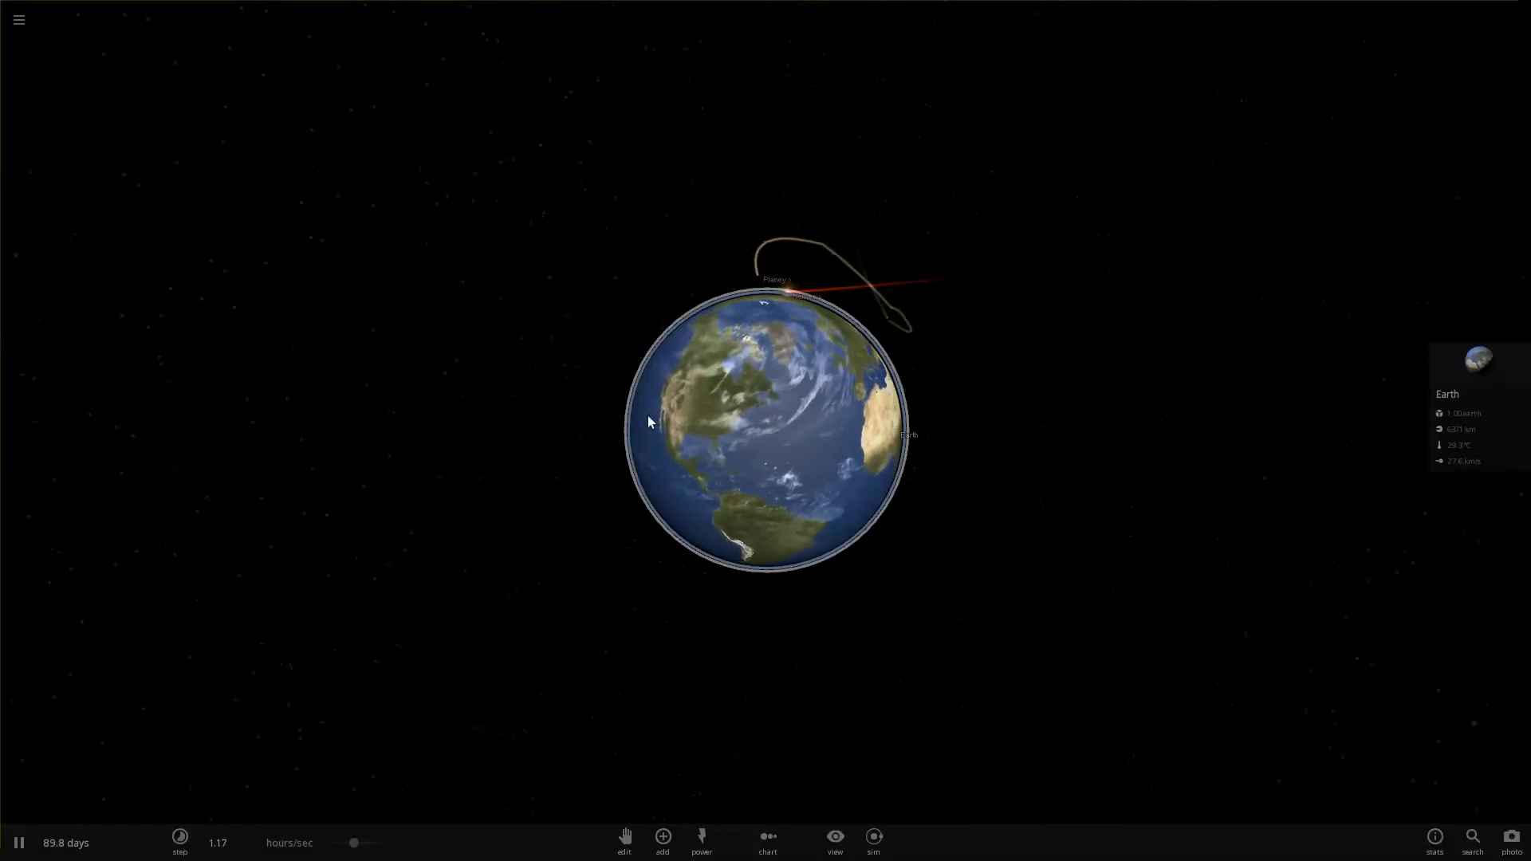
mouse_move(731, 475)
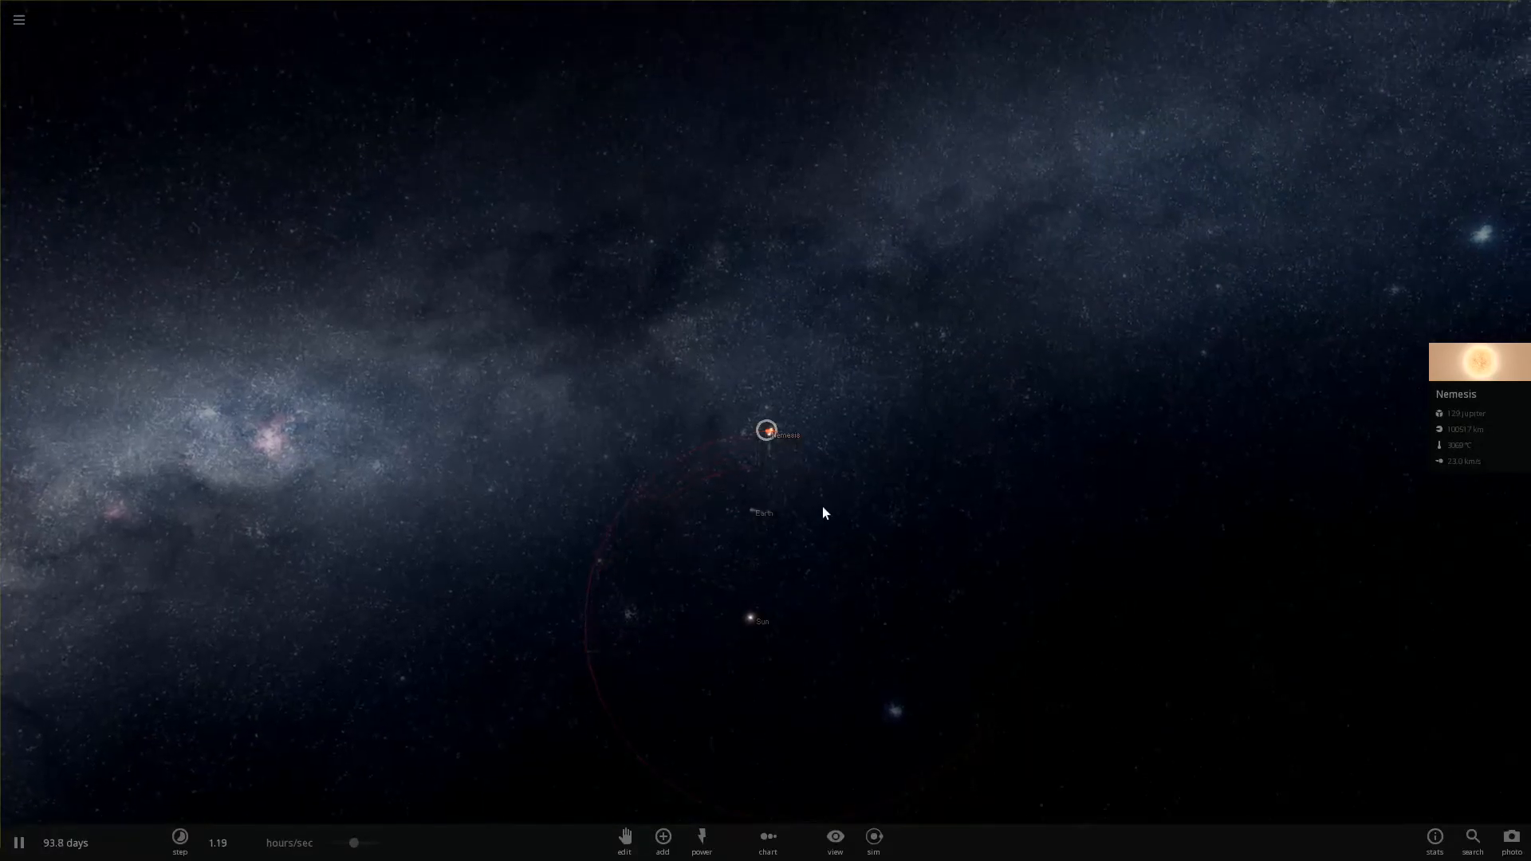
mouse_move(705, 625)
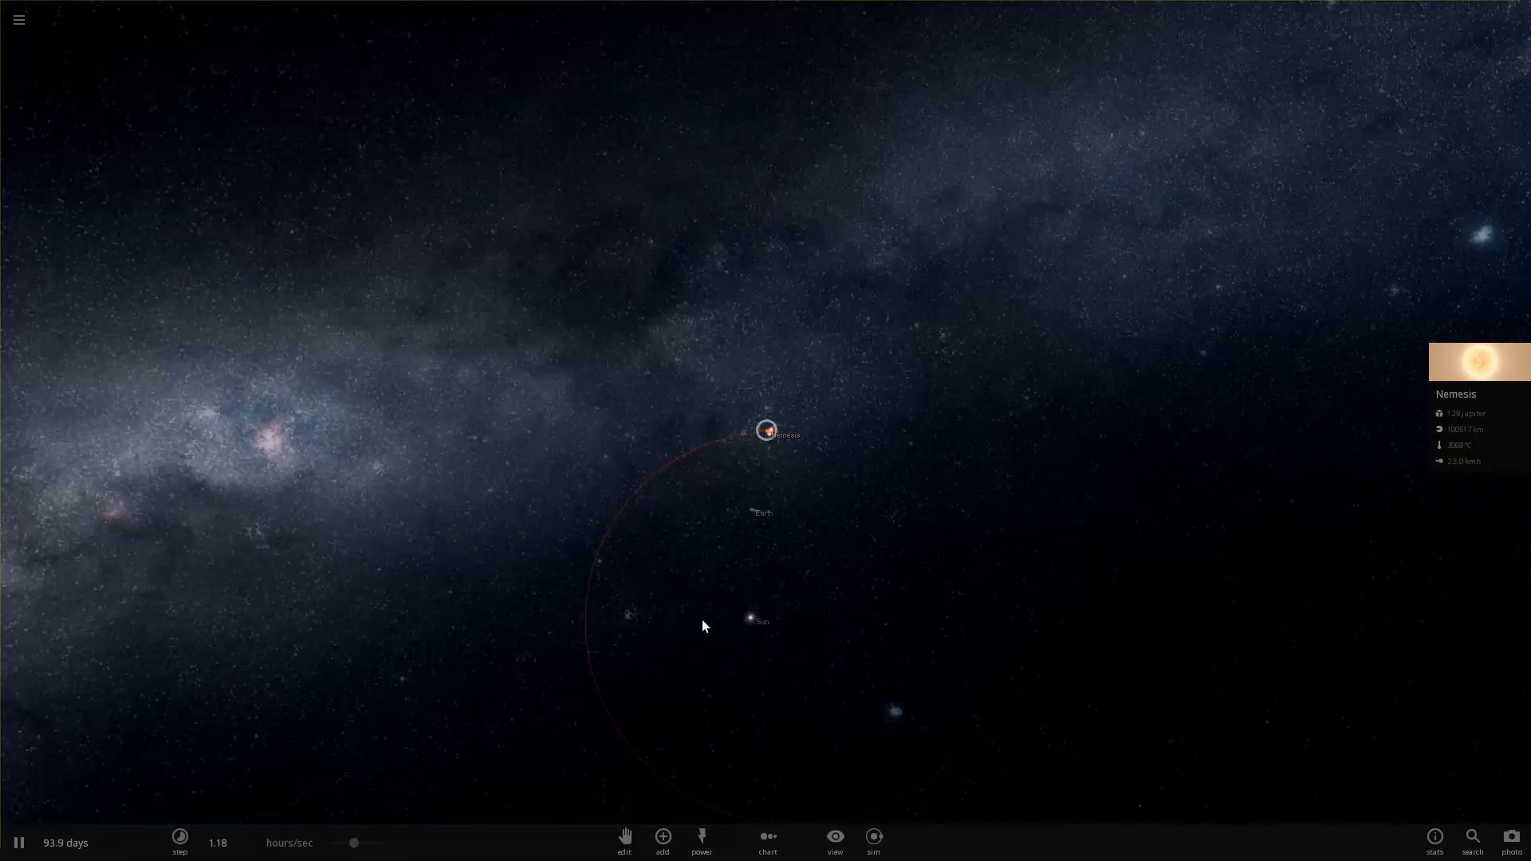
mouse_move(157, 783)
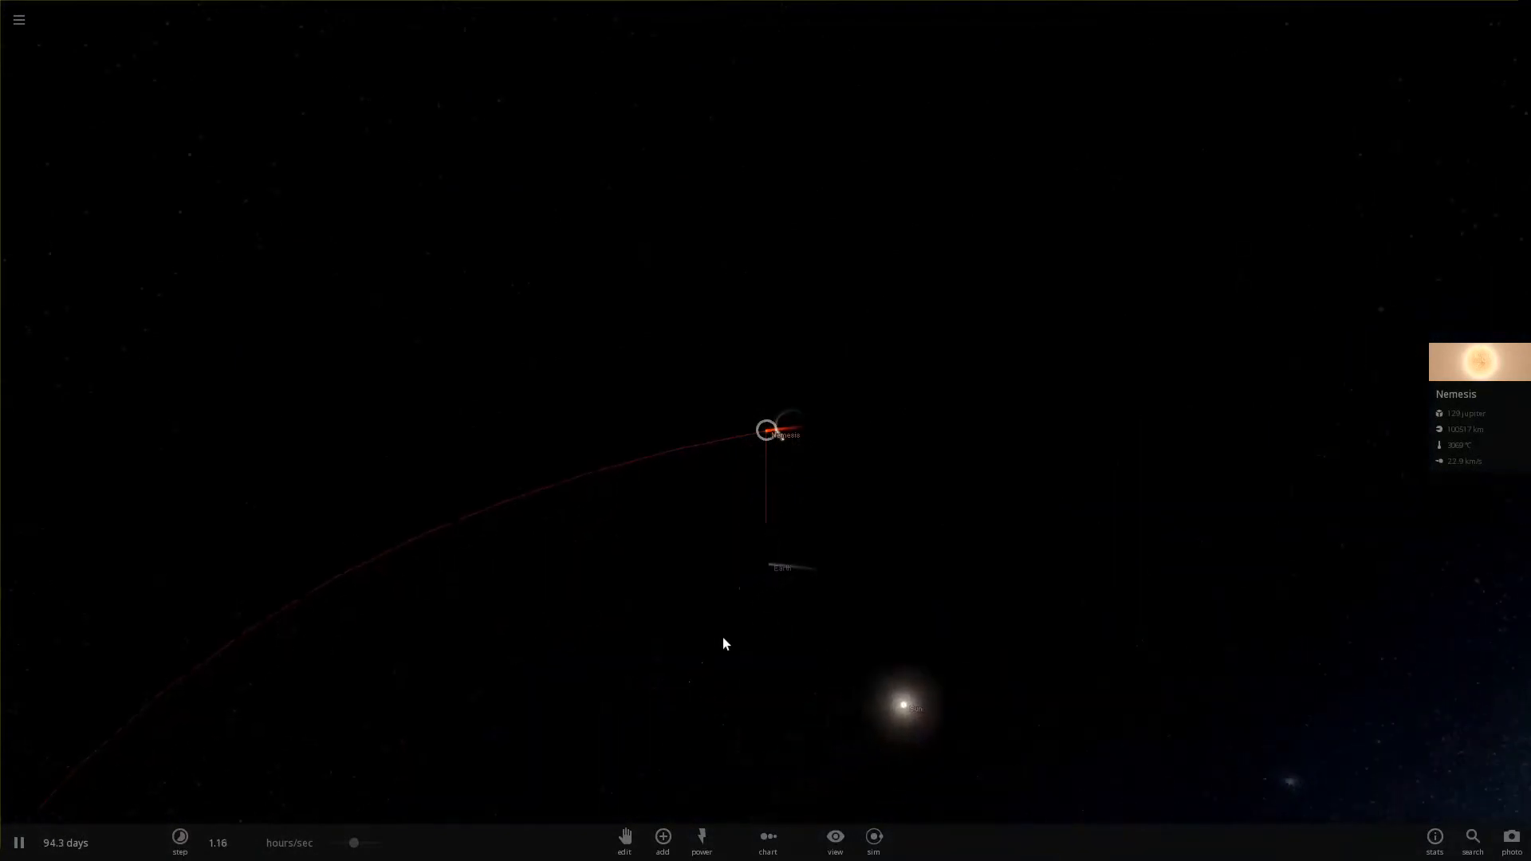
- Leave the running simulation and bring up the Windows task switcher showing all open windows
left_click(777, 666)
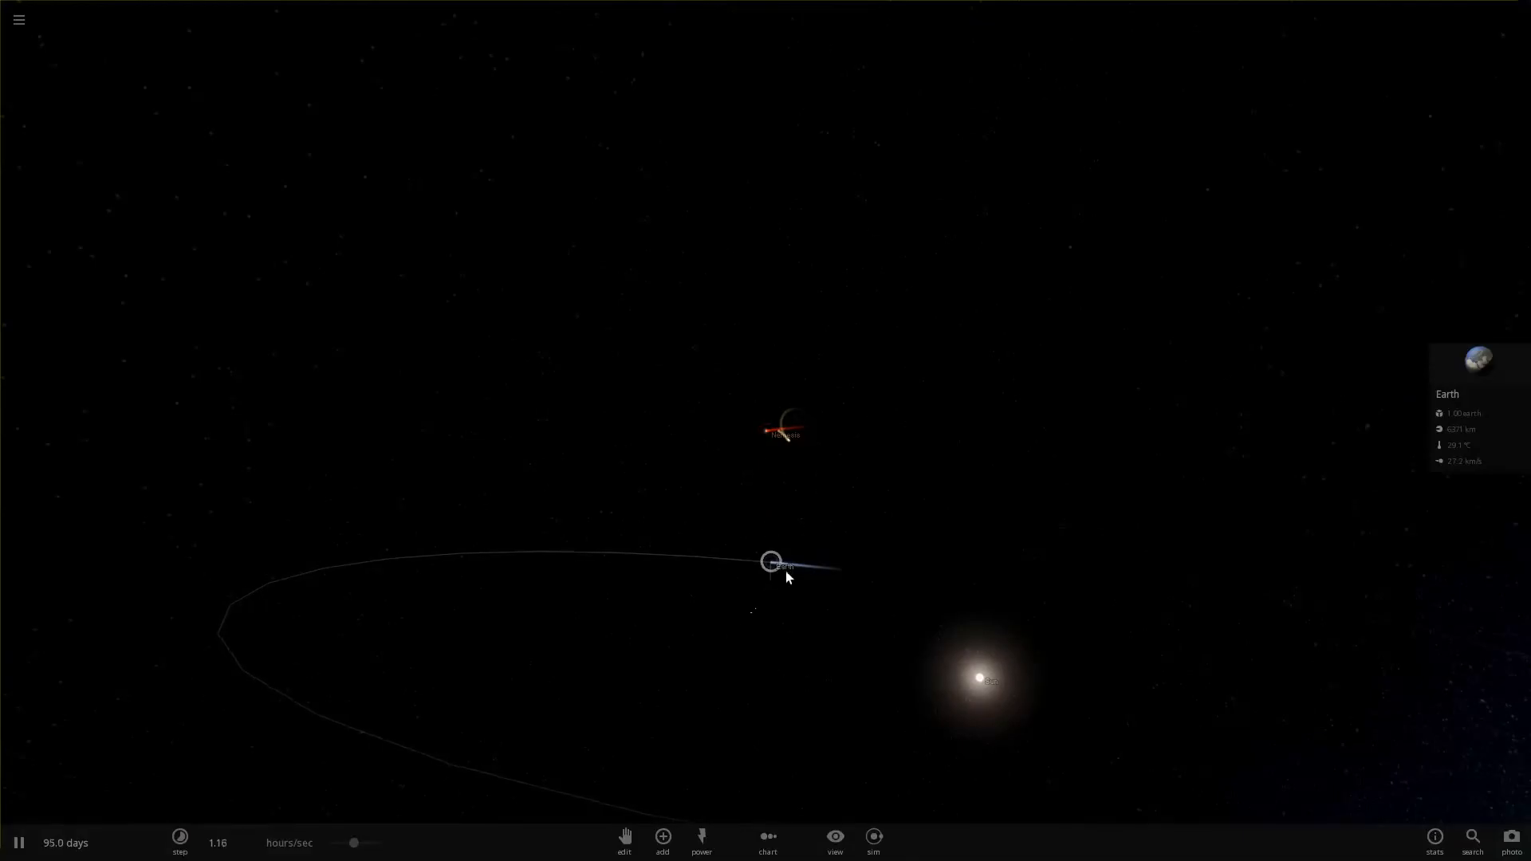
mouse_move(712, 510)
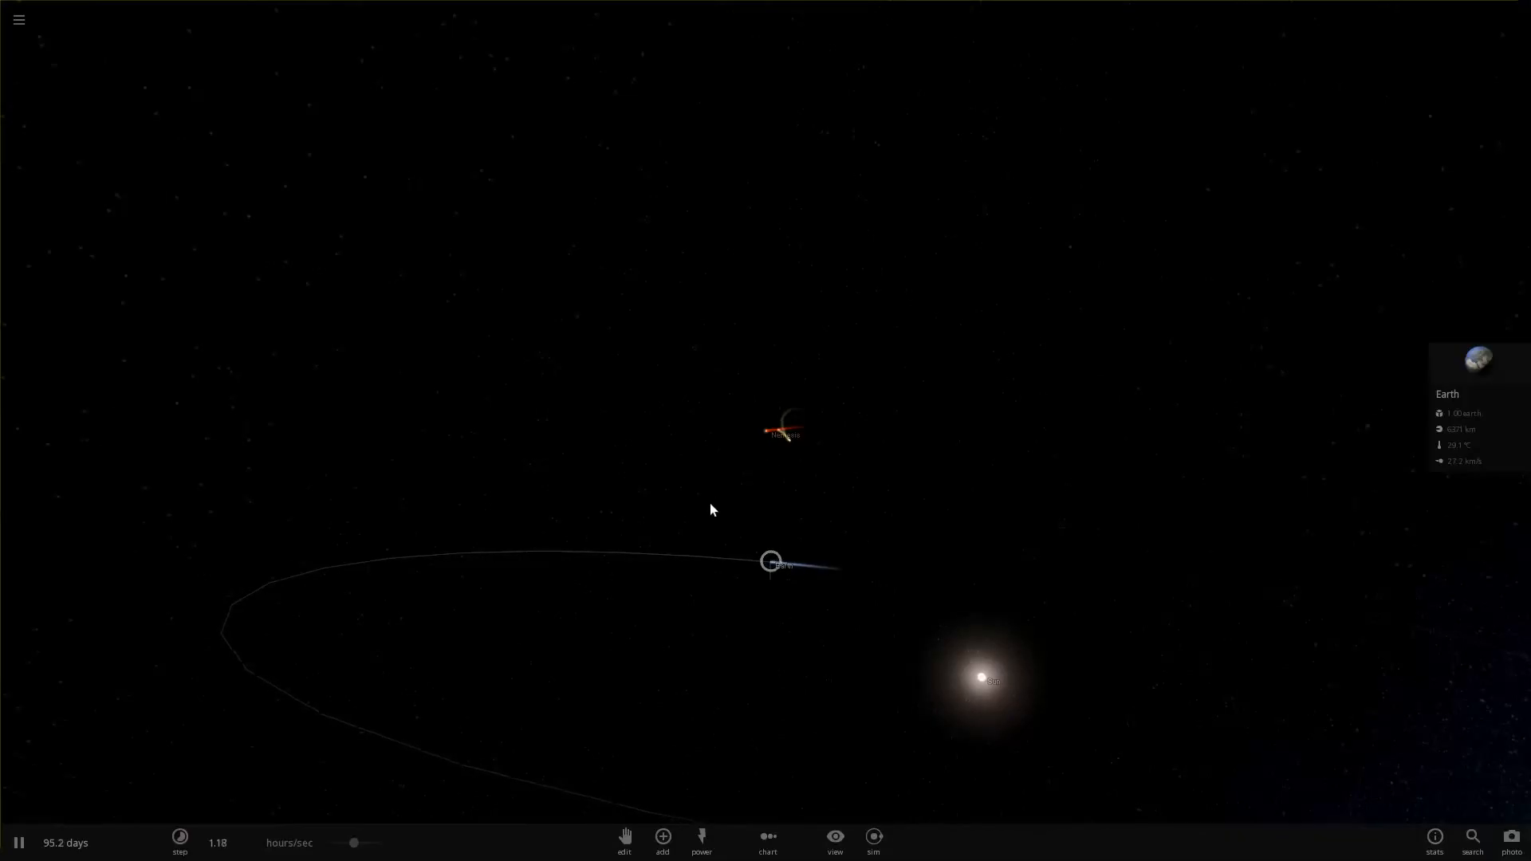
left_click(120, 841)
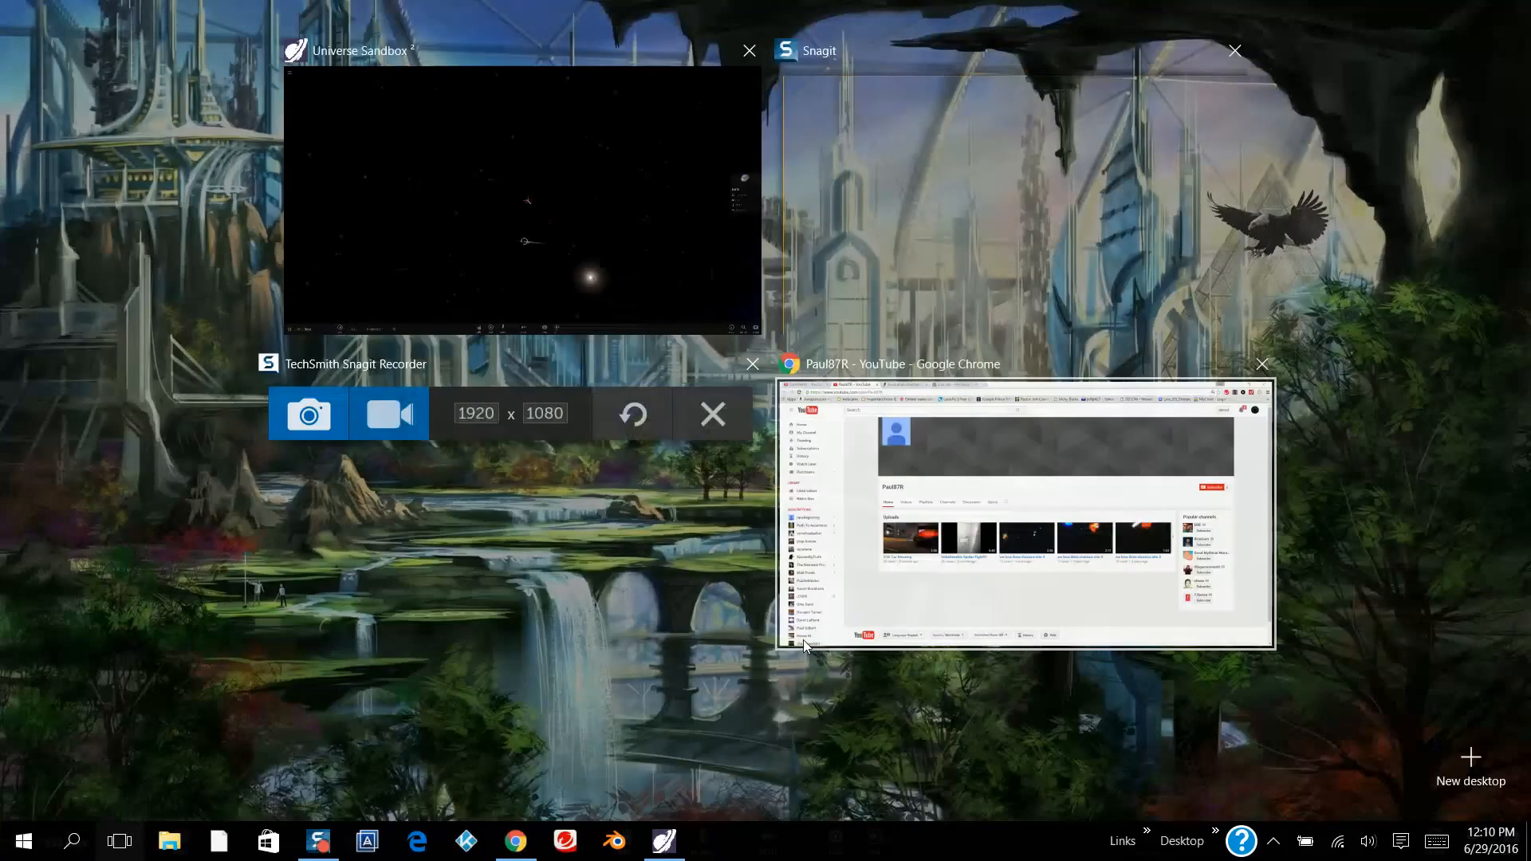